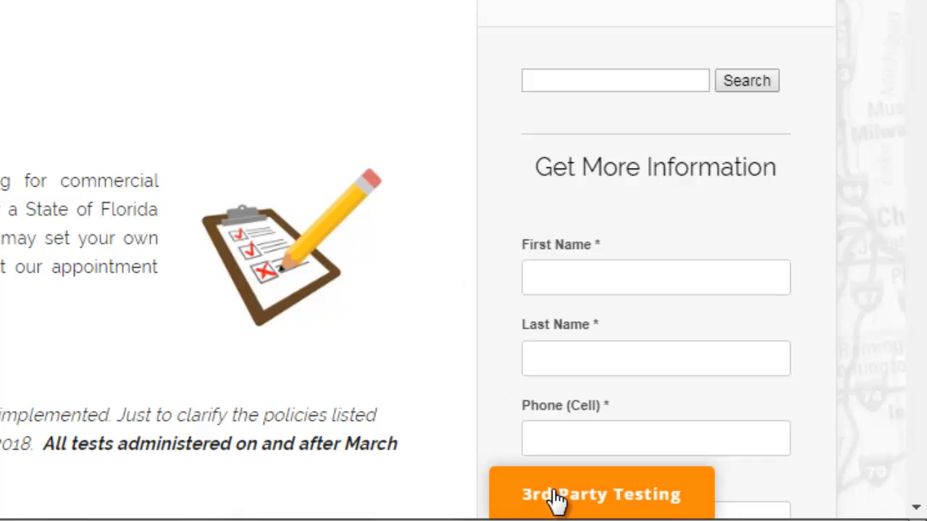
- Open the 3rd Party Testing widget and start scheduling an appointment
{"action": "left_click", "coordinate": [600, 495]}
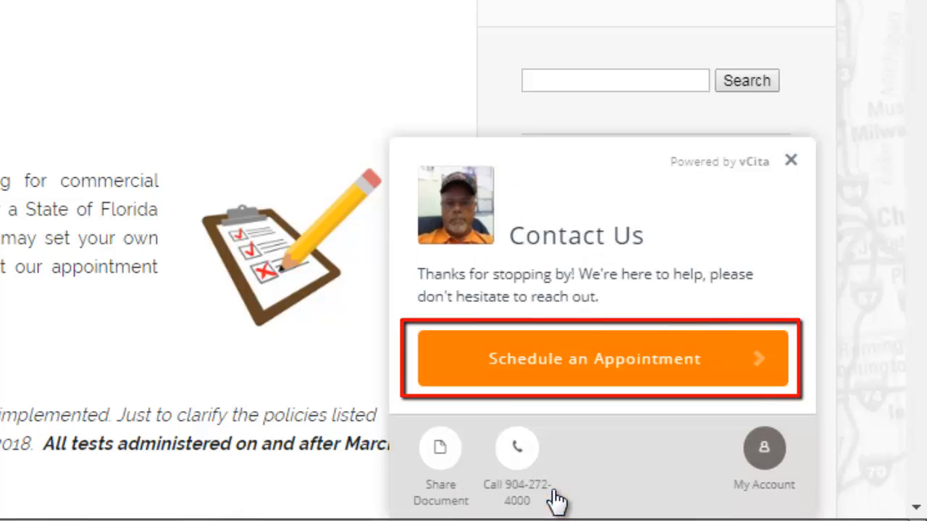
{"action": "left_click", "coordinate": [594, 359]}
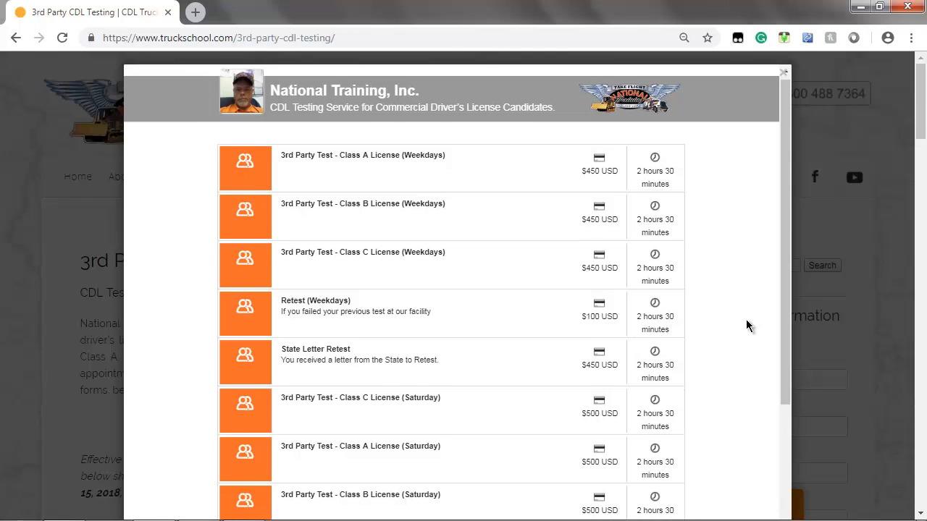
- Select the 3rd Party Test - Class C License (Saturday) service
{"action": "scroll", "scroll_direction": "down", "scroll_amount": 3}
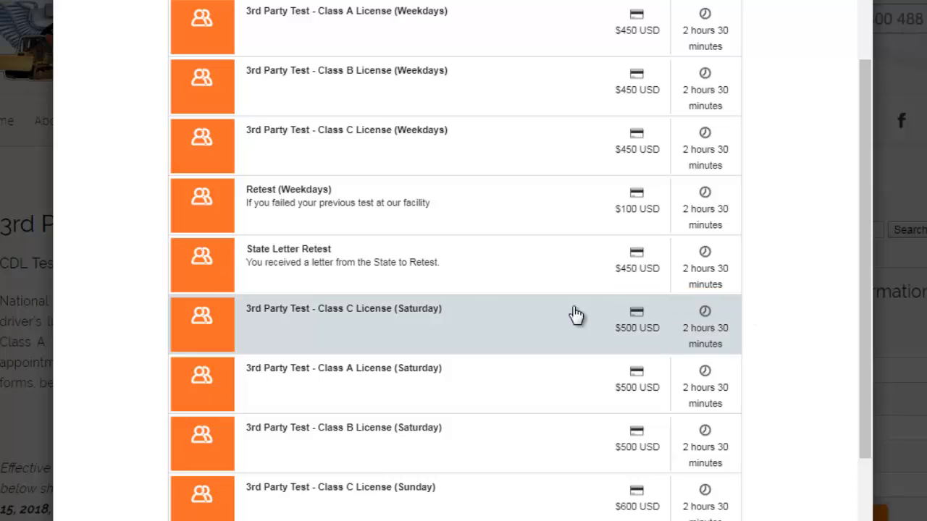
{"action": "left_click", "coordinate": [343, 324]}
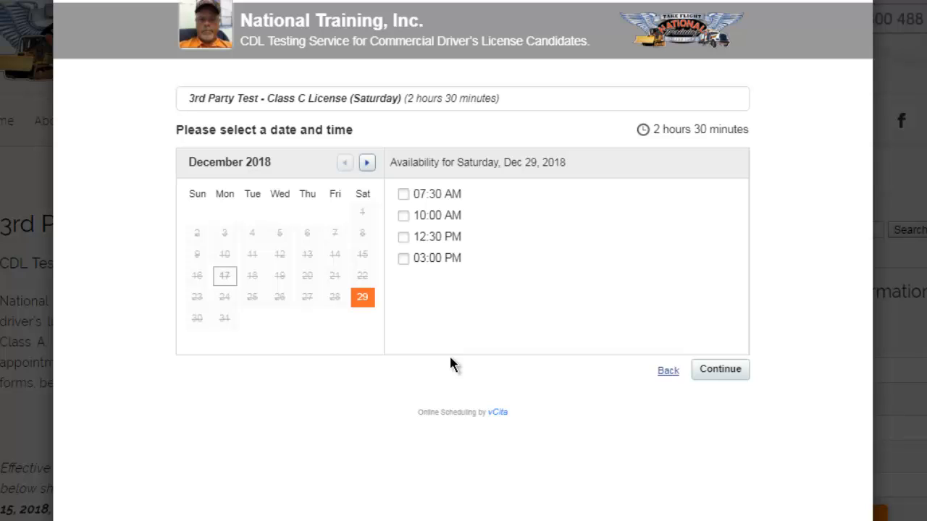
- Book Saturday, January 5, 2019 at 10:00 AM and continue to the details form
{"action": "scroll", "scroll_direction": "down", "scroll_amount": 3}
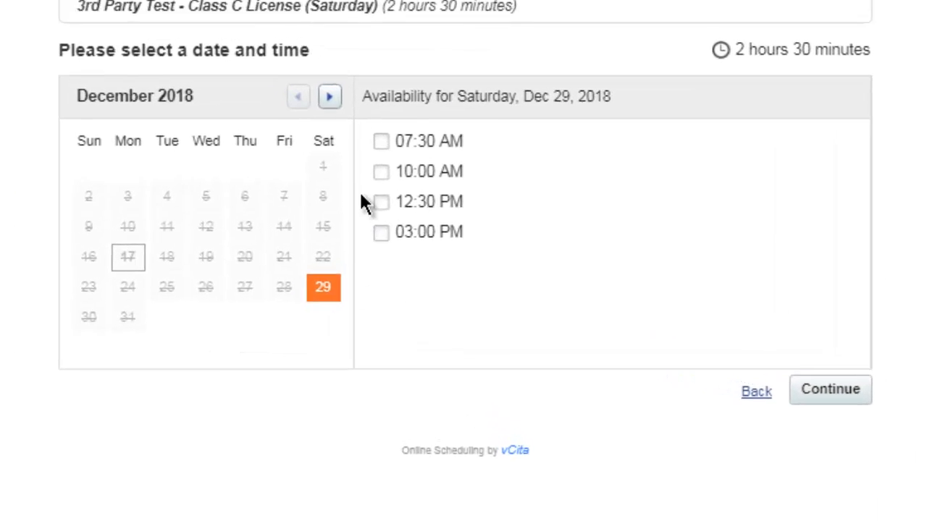
{"action": "left_click", "coordinate": [330, 96]}
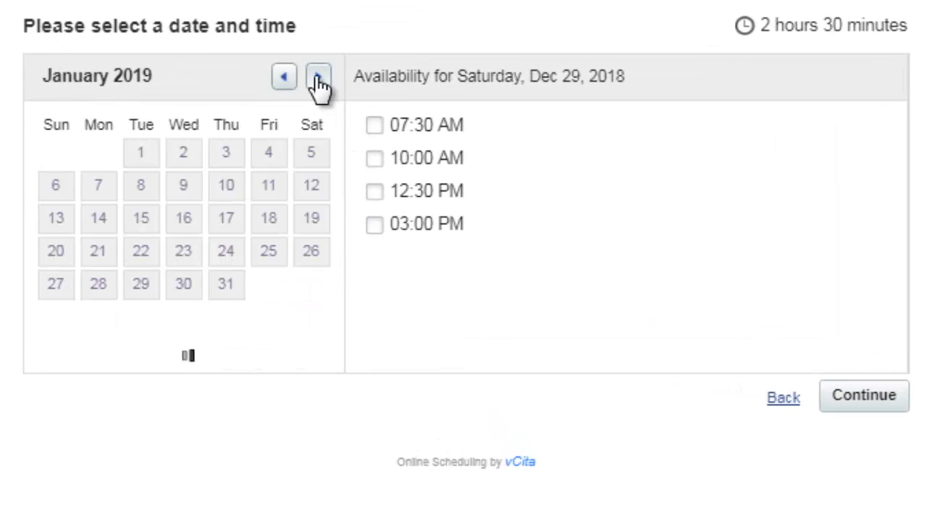
{"action": "left_click", "coordinate": [311, 152]}
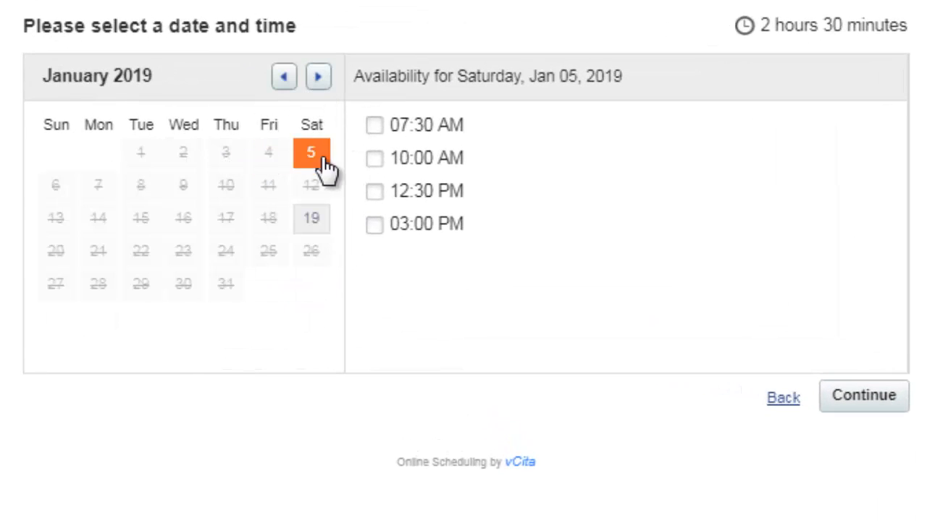
{"action": "left_click", "coordinate": [374, 159]}
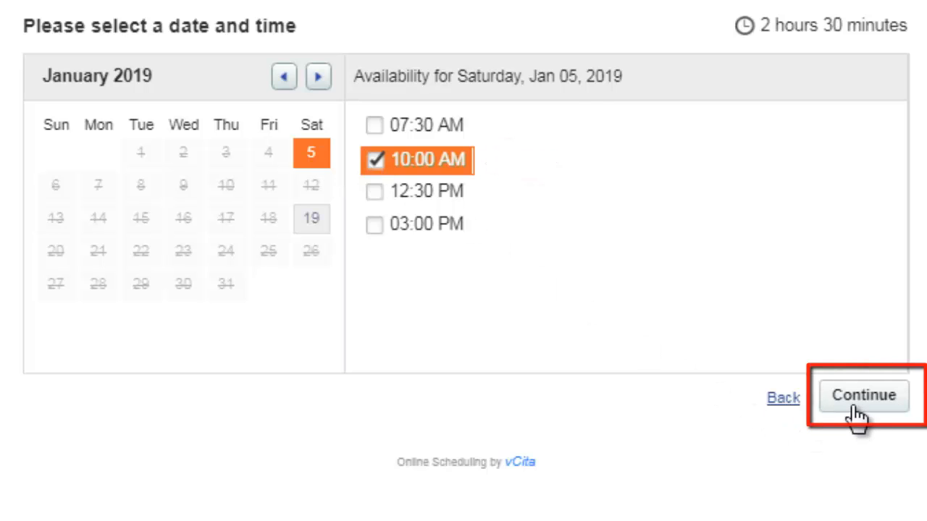
{"action": "left_click", "coordinate": [863, 396]}
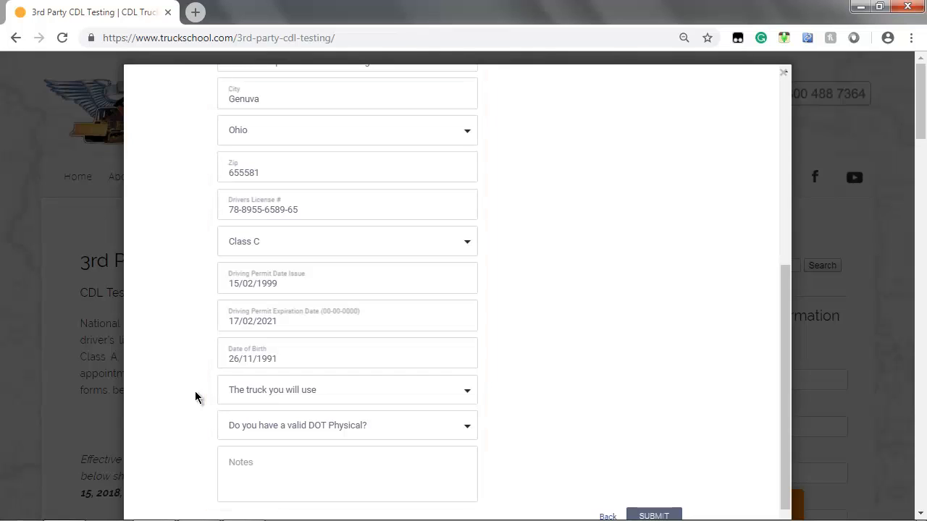
- Choose Customer Truck Class A 9 Speed as the truck and scroll to Submit
{"action": "left_click", "coordinate": [347, 389]}
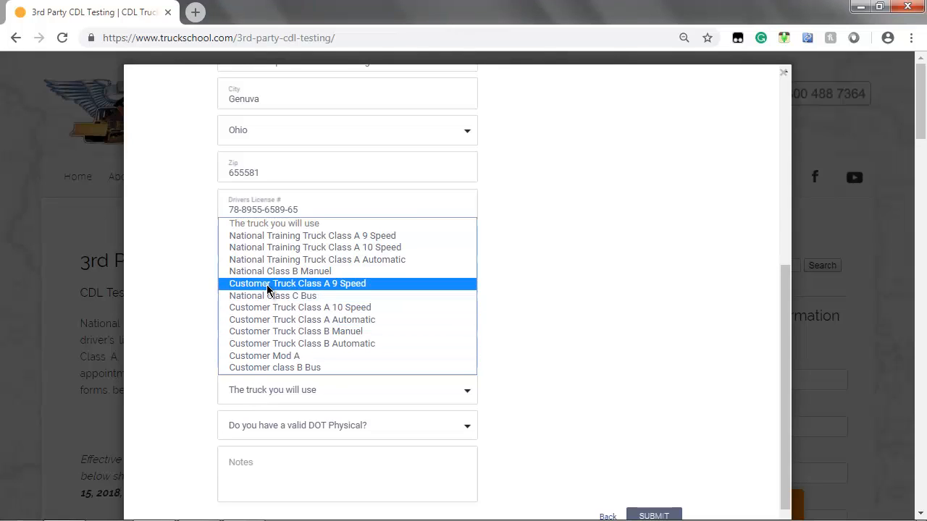
{"action": "left_click", "coordinate": [297, 283]}
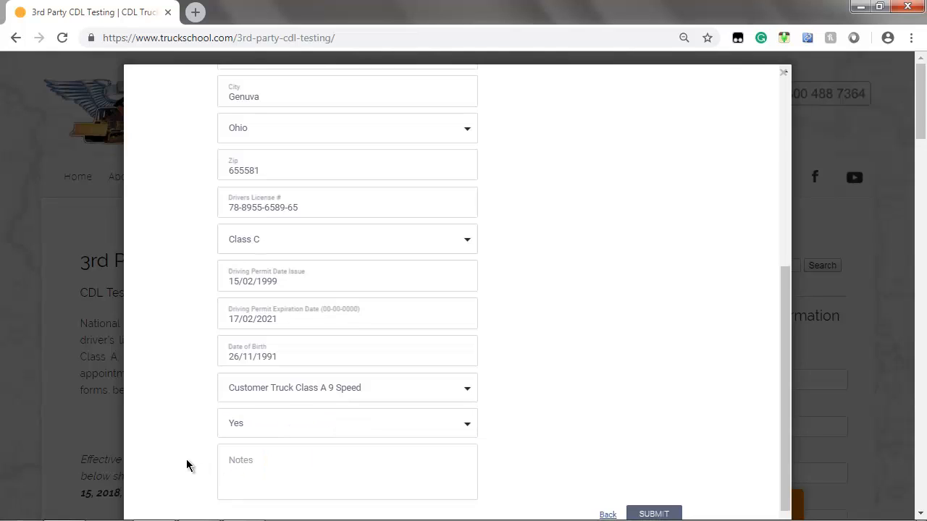
{"action": "scroll", "scroll_direction": "down", "scroll_amount": 3}
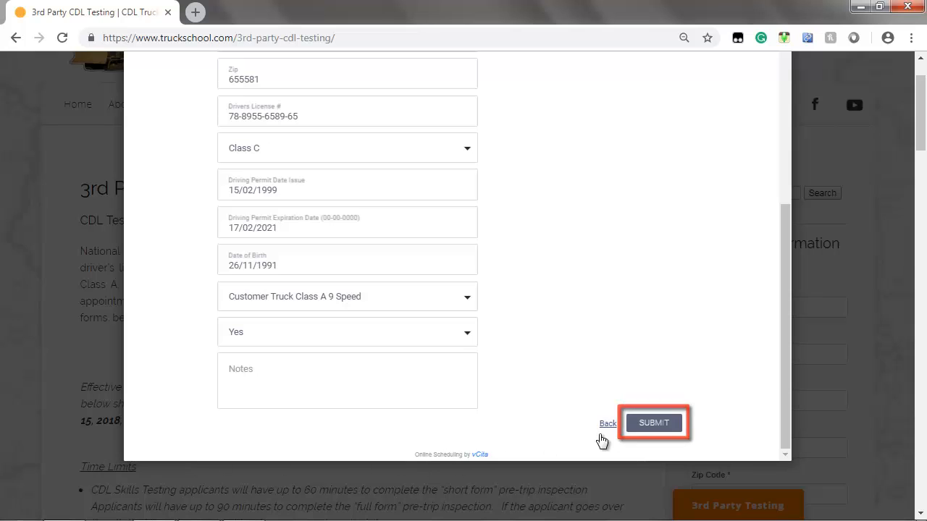
- Submit the booking, reveal the coupon field, and pay the $500 fee via PayPal login
{"action": "left_click", "coordinate": [653, 423]}
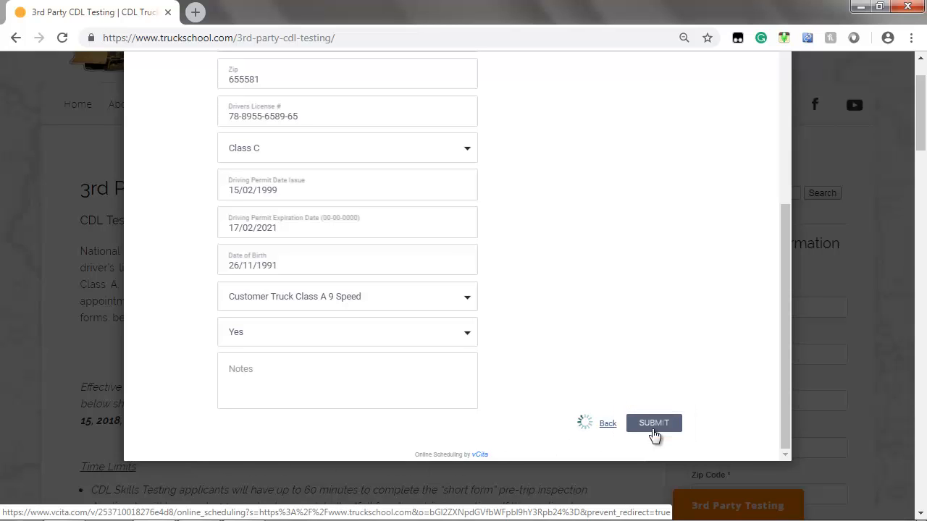
{"action": "left_click", "coordinate": [653, 423]}
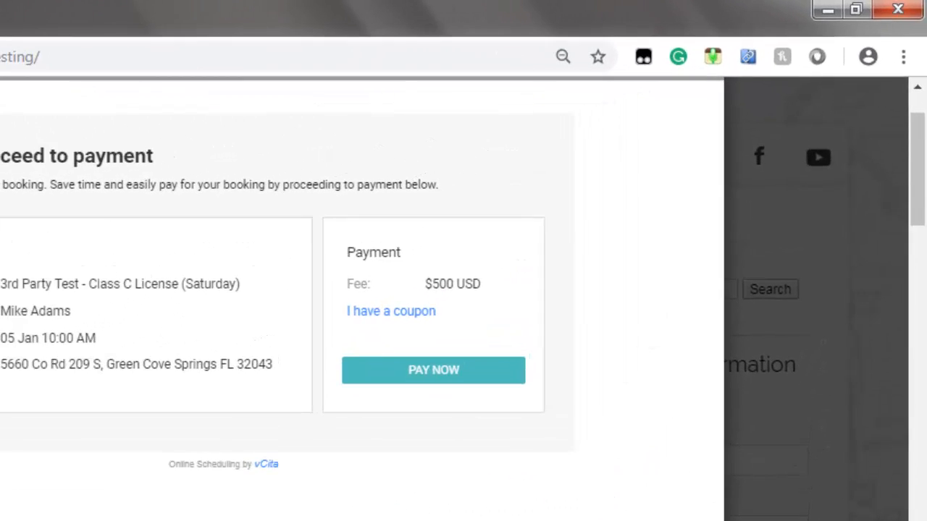
{"action": "left_click", "coordinate": [390, 310]}
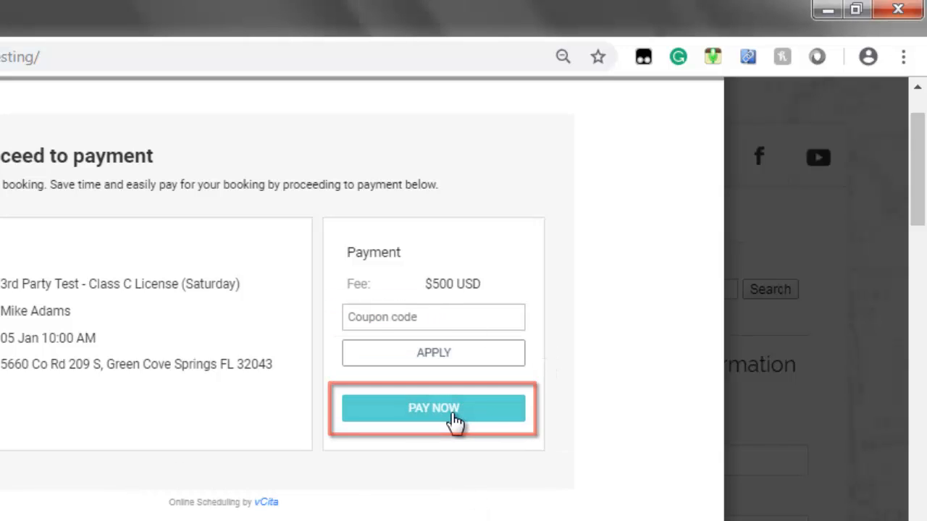
{"action": "left_click", "coordinate": [433, 408]}
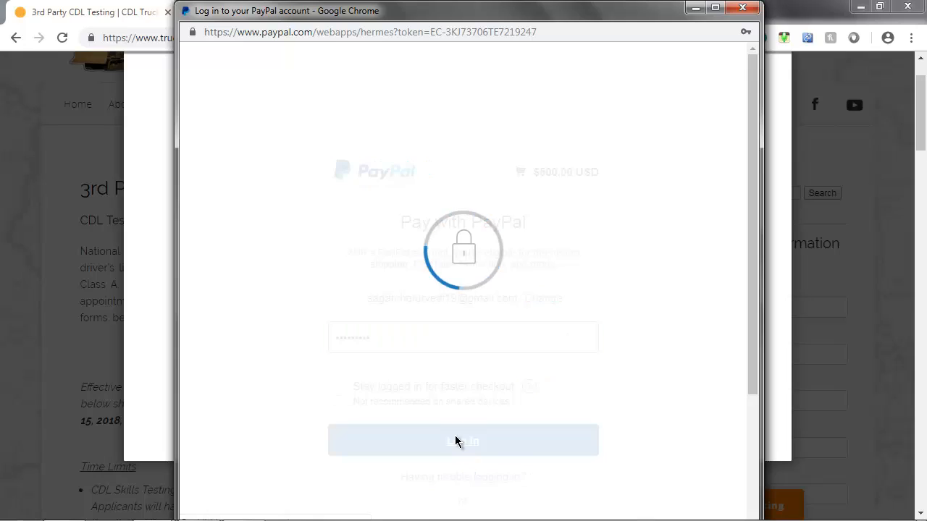
{"action": "left_click", "coordinate": [463, 440]}
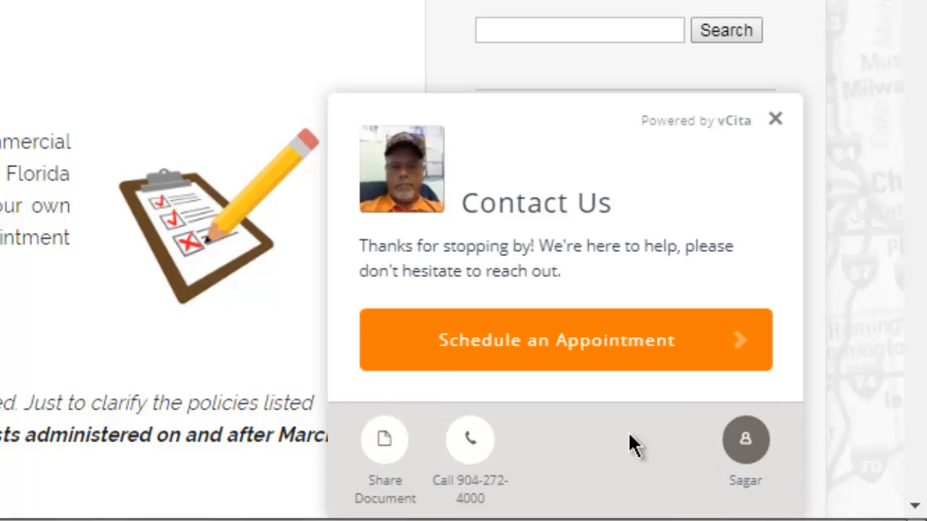
- Enter the client portal and open its navigation menu
{"action": "left_click", "coordinate": [566, 340]}
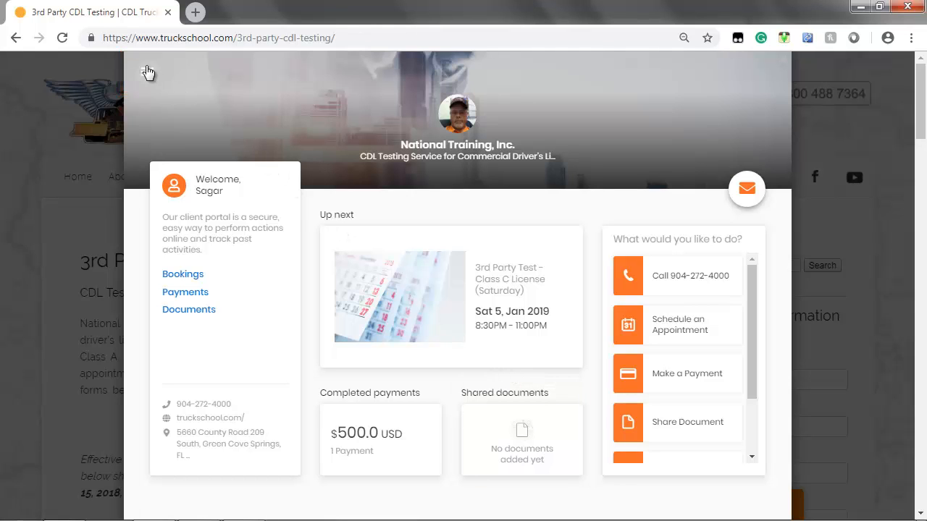
{"action": "left_click", "coordinate": [174, 185]}
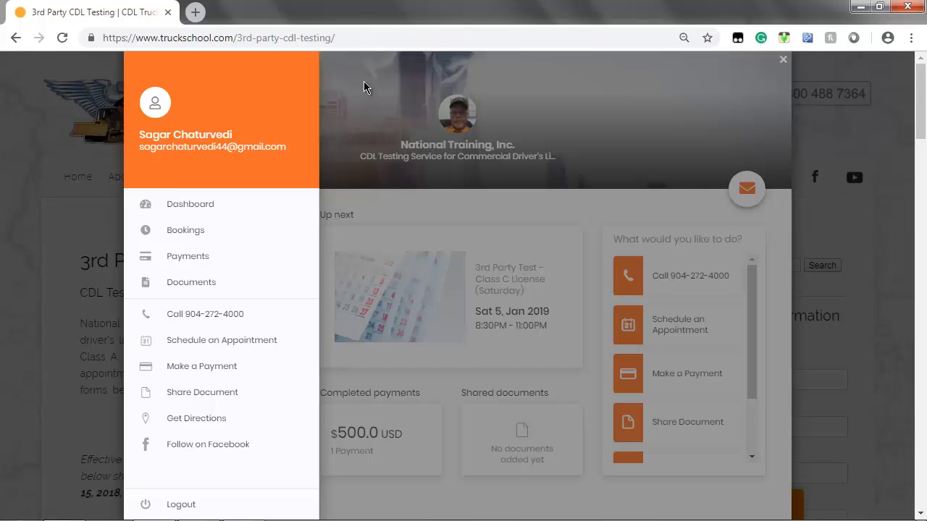
{"action": "mouse_move", "coordinate": [537, 221]}
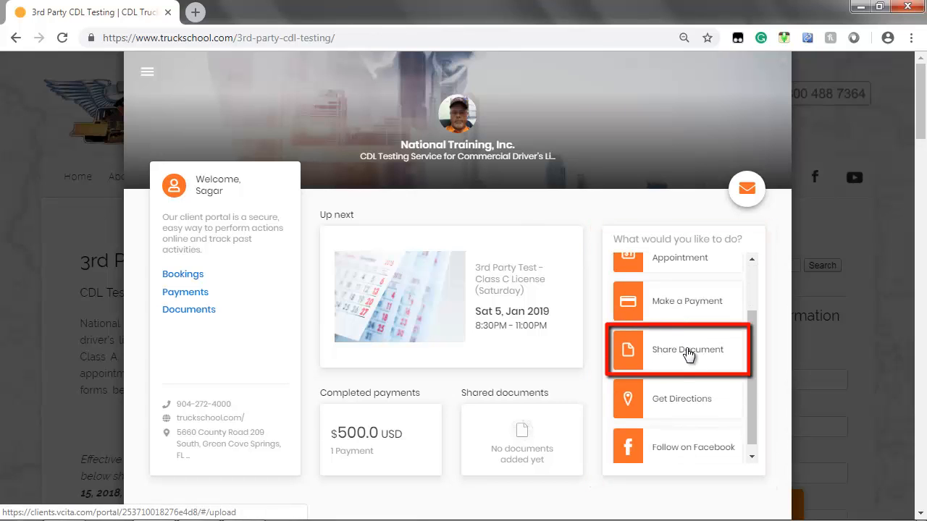
- Share a licence image from the Licence folder as the CDL Permit document
{"action": "left_click", "coordinate": [687, 349]}
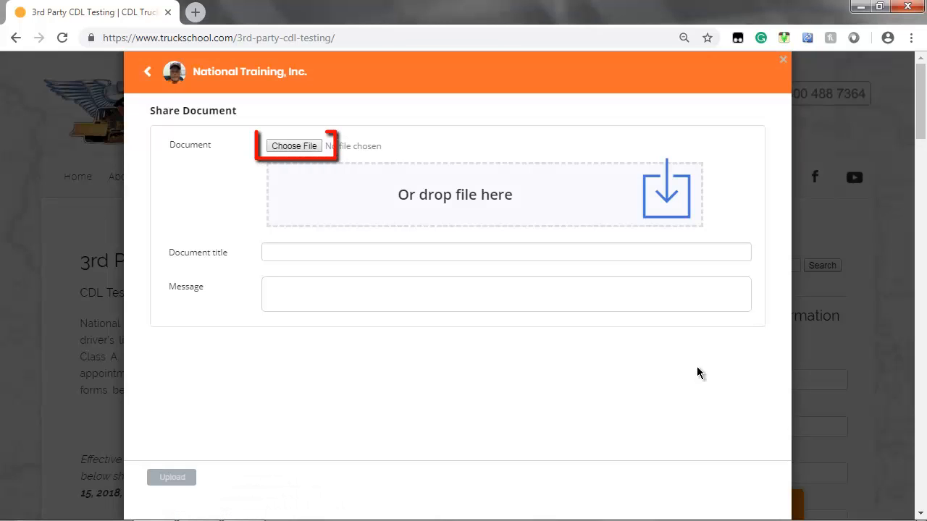
{"action": "left_click", "coordinate": [294, 145]}
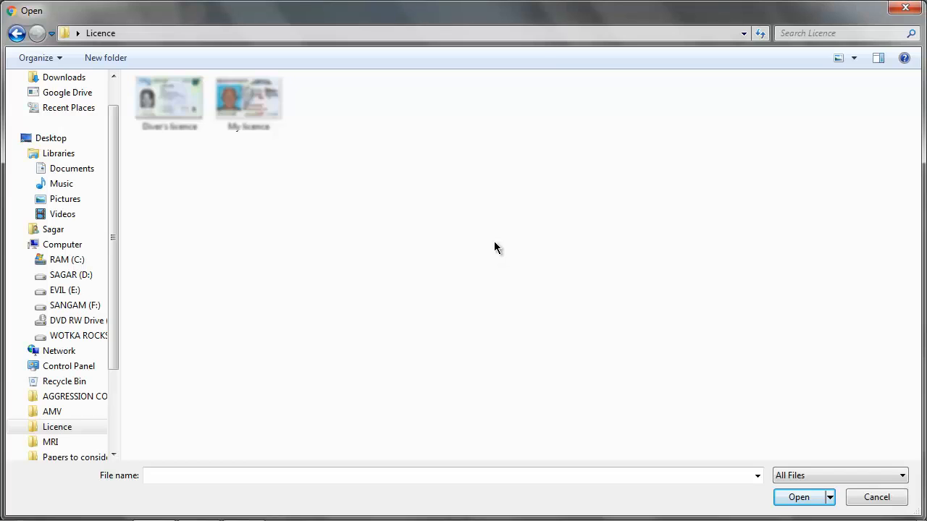
{"action": "left_click", "coordinate": [248, 101]}
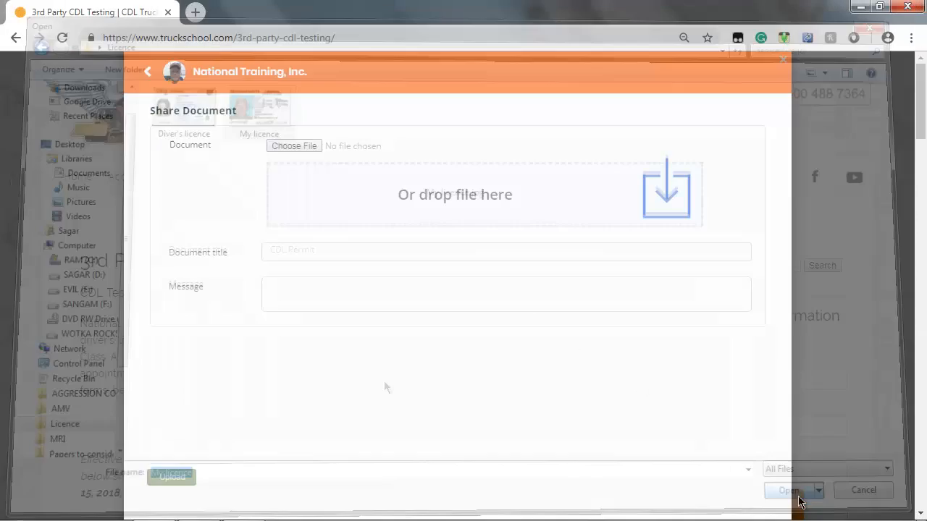
{"action": "left_click", "coordinate": [788, 490]}
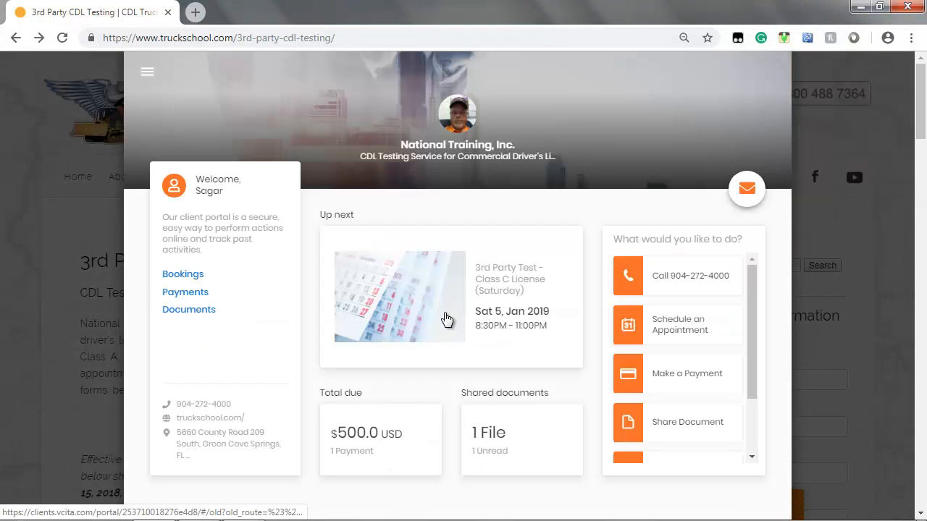
- Upload the Driver's licence image as a shared document, then reopen the portal
{"action": "left_click", "coordinate": [686, 421]}
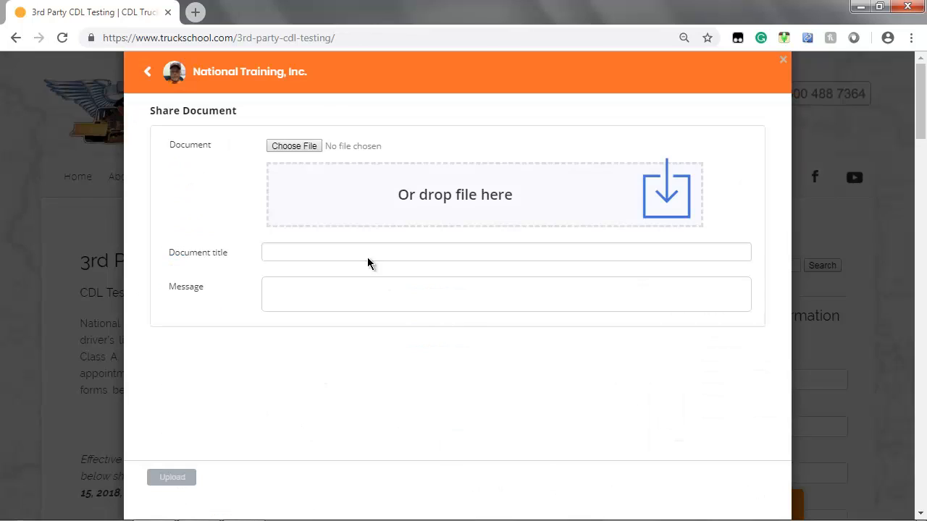
{"action": "left_click", "coordinate": [294, 146]}
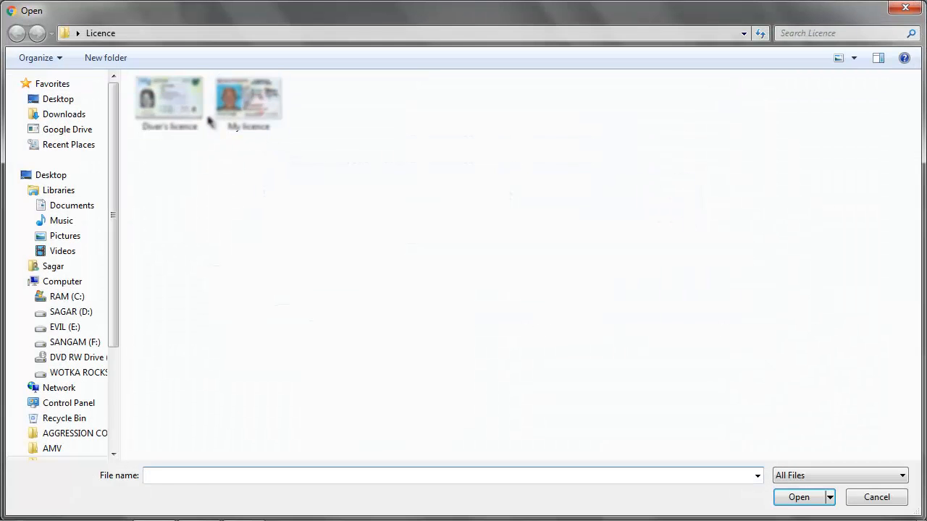
{"action": "left_click", "coordinate": [798, 497]}
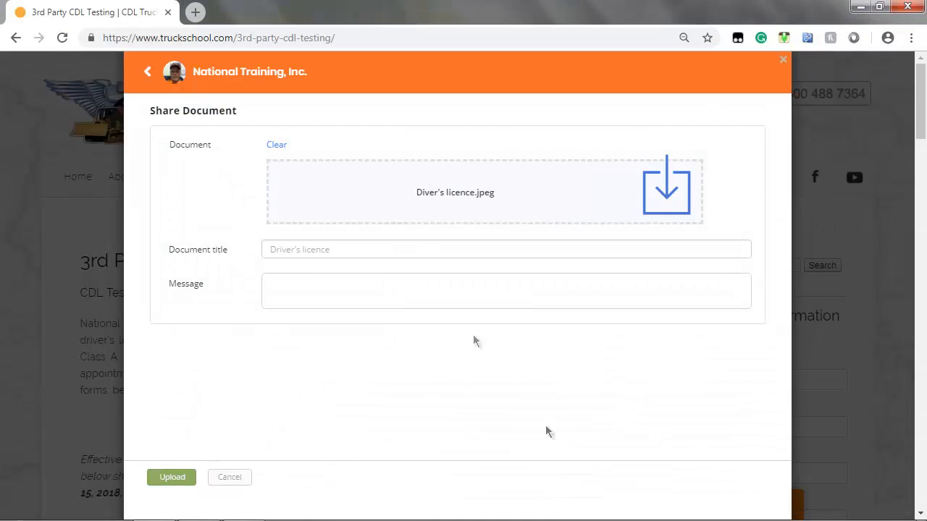
{"action": "left_click", "coordinate": [172, 477]}
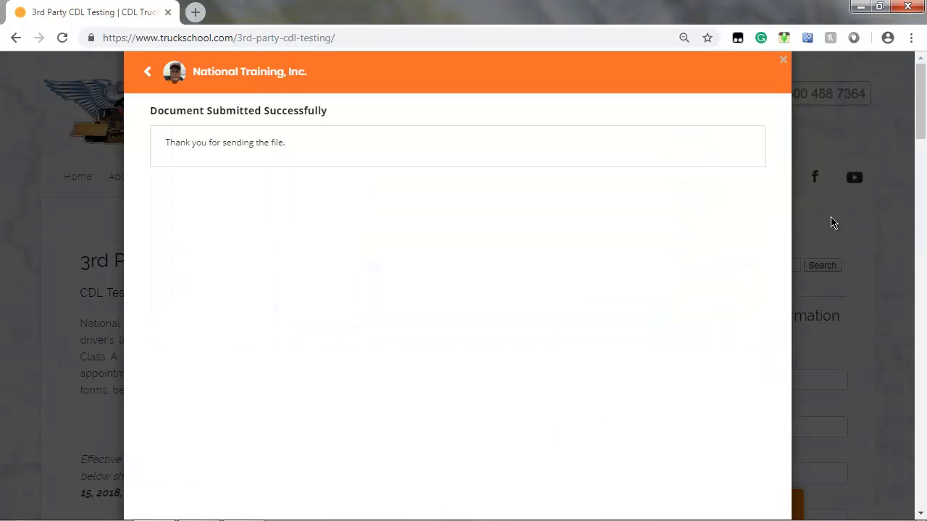
{"action": "left_click", "coordinate": [782, 59]}
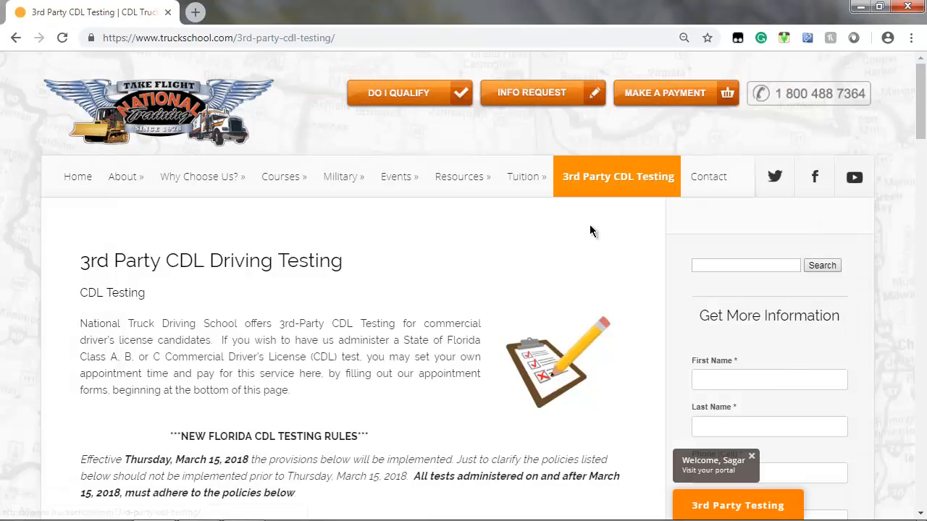
{"action": "left_click", "coordinate": [715, 465]}
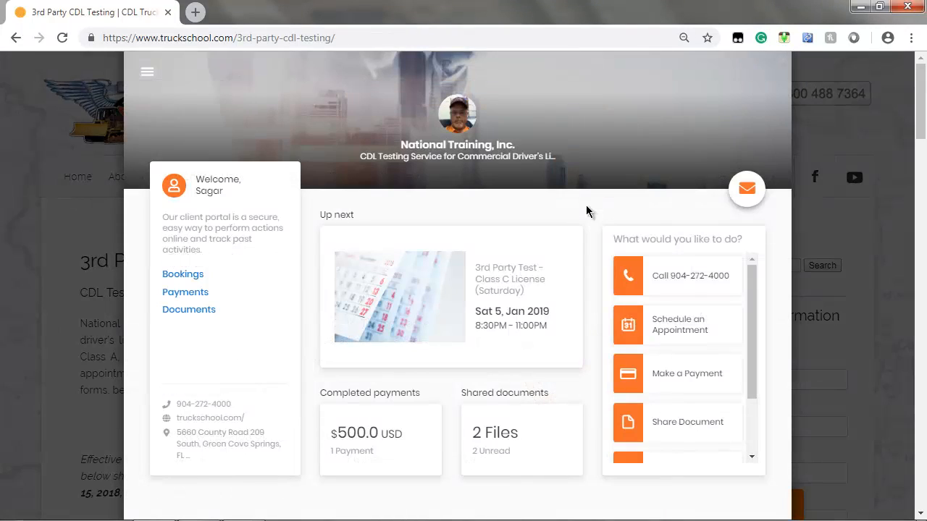